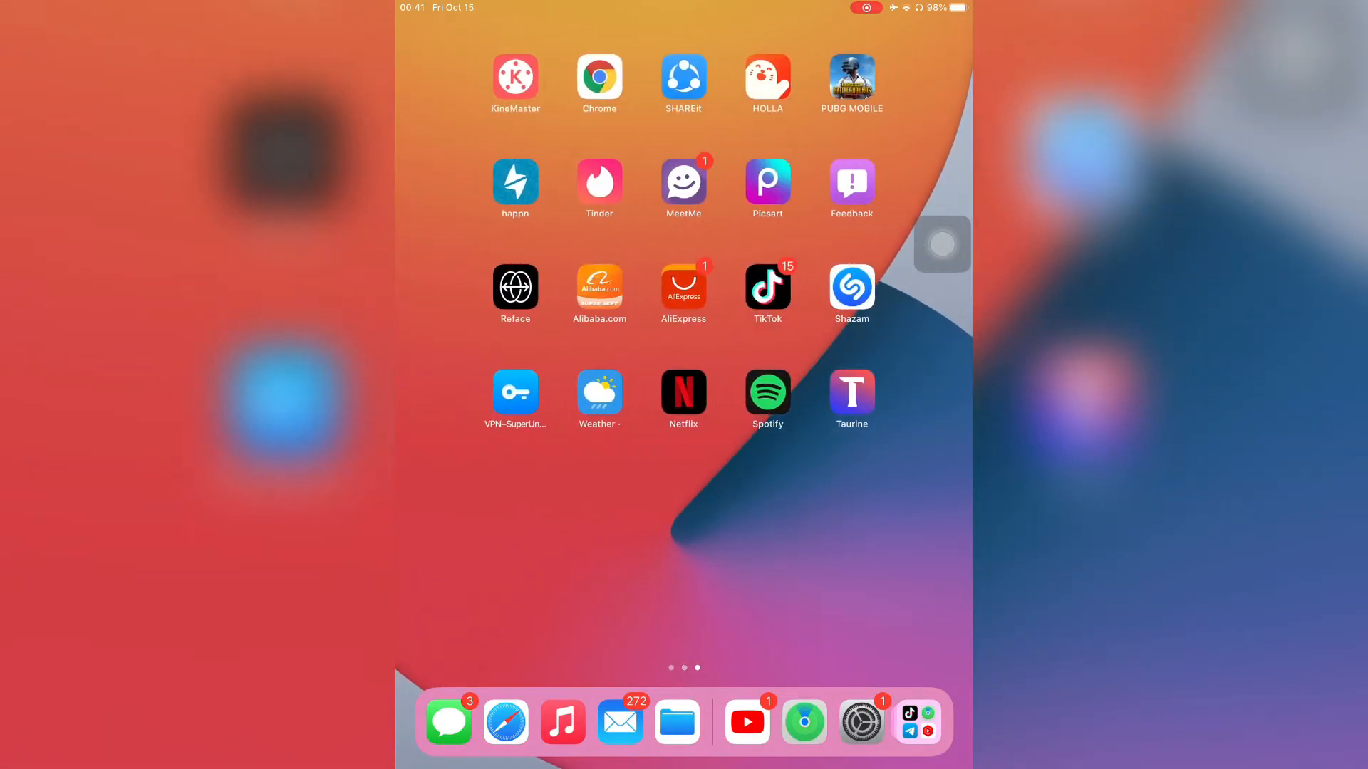
Launch the Settings app from the Home Screen, landing on the General page.
{"action": "scroll", "scroll_direction": "left", "scroll_amount": 3}
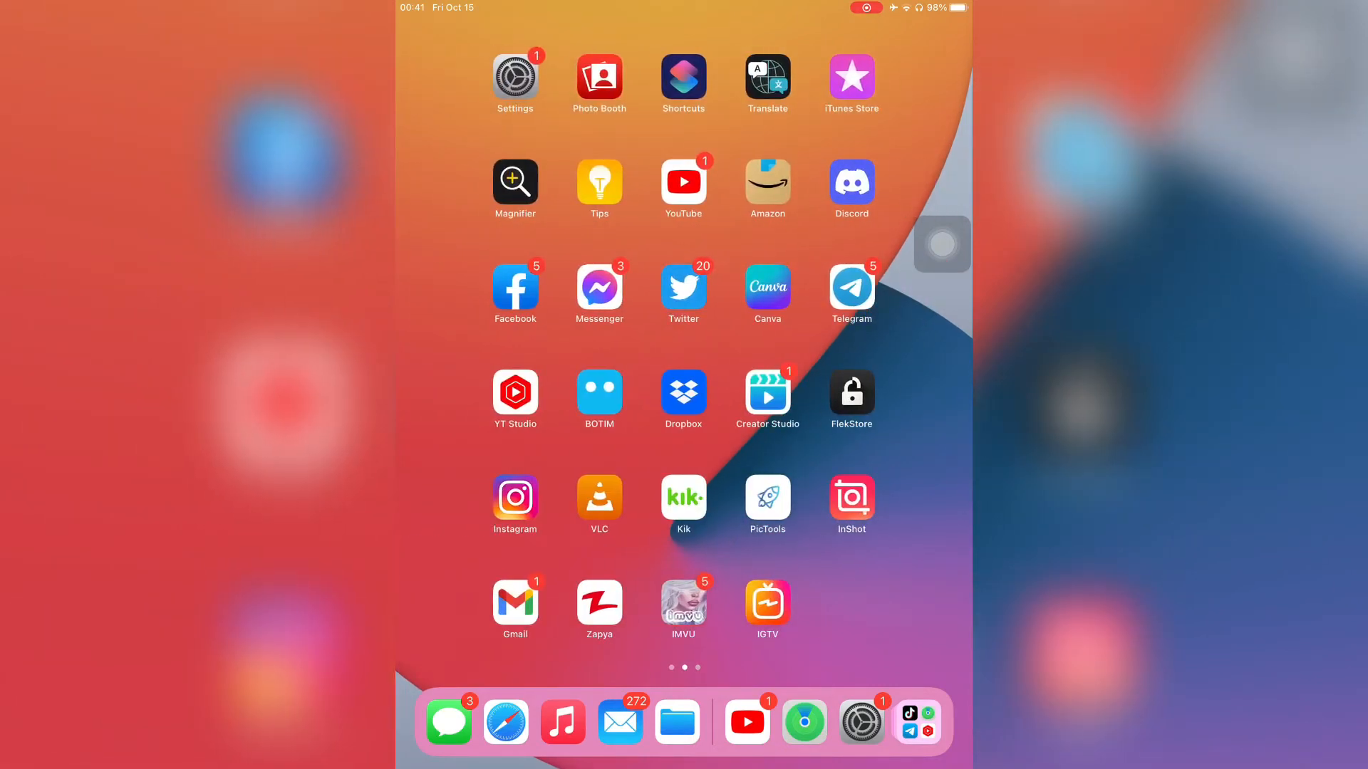
{"action": "left_click", "coordinate": [514, 77]}
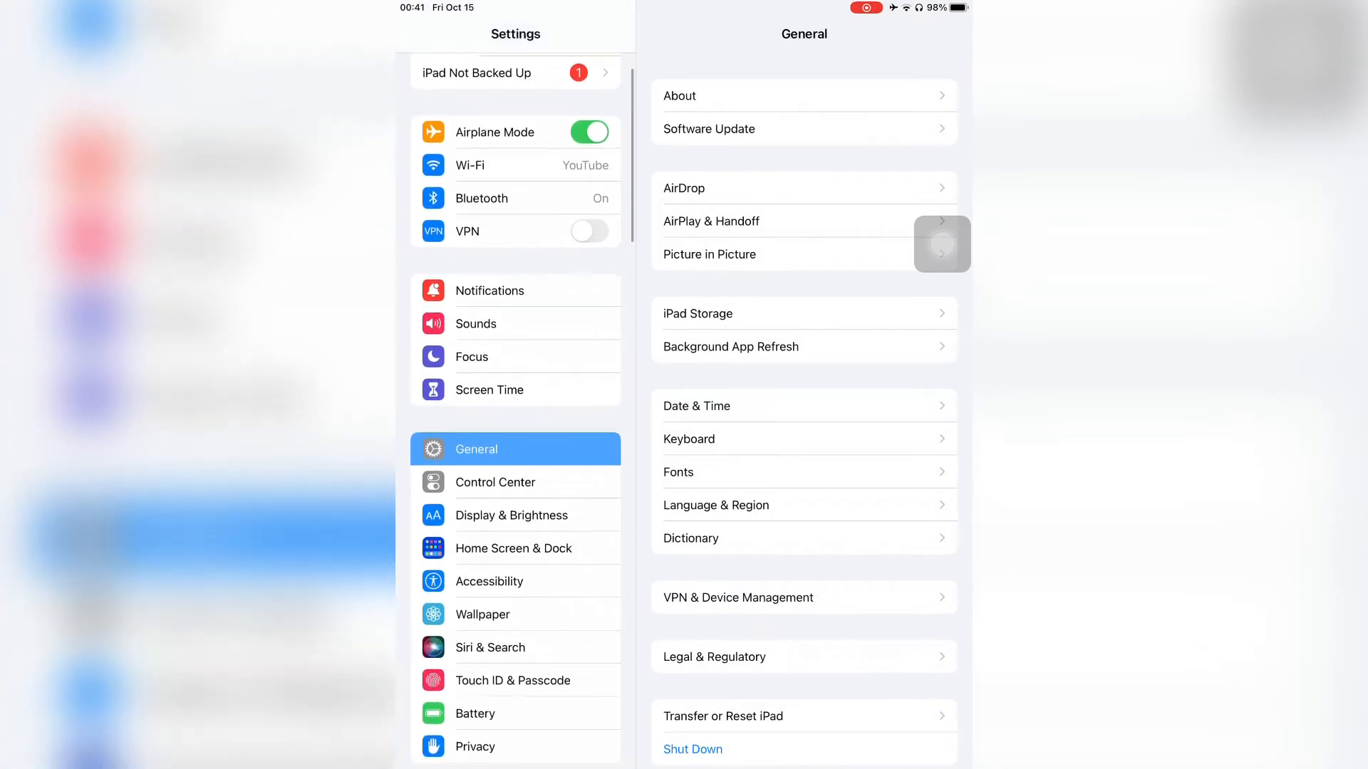
{"action": "scroll", "scroll_direction": "down", "scroll_amount": 3}
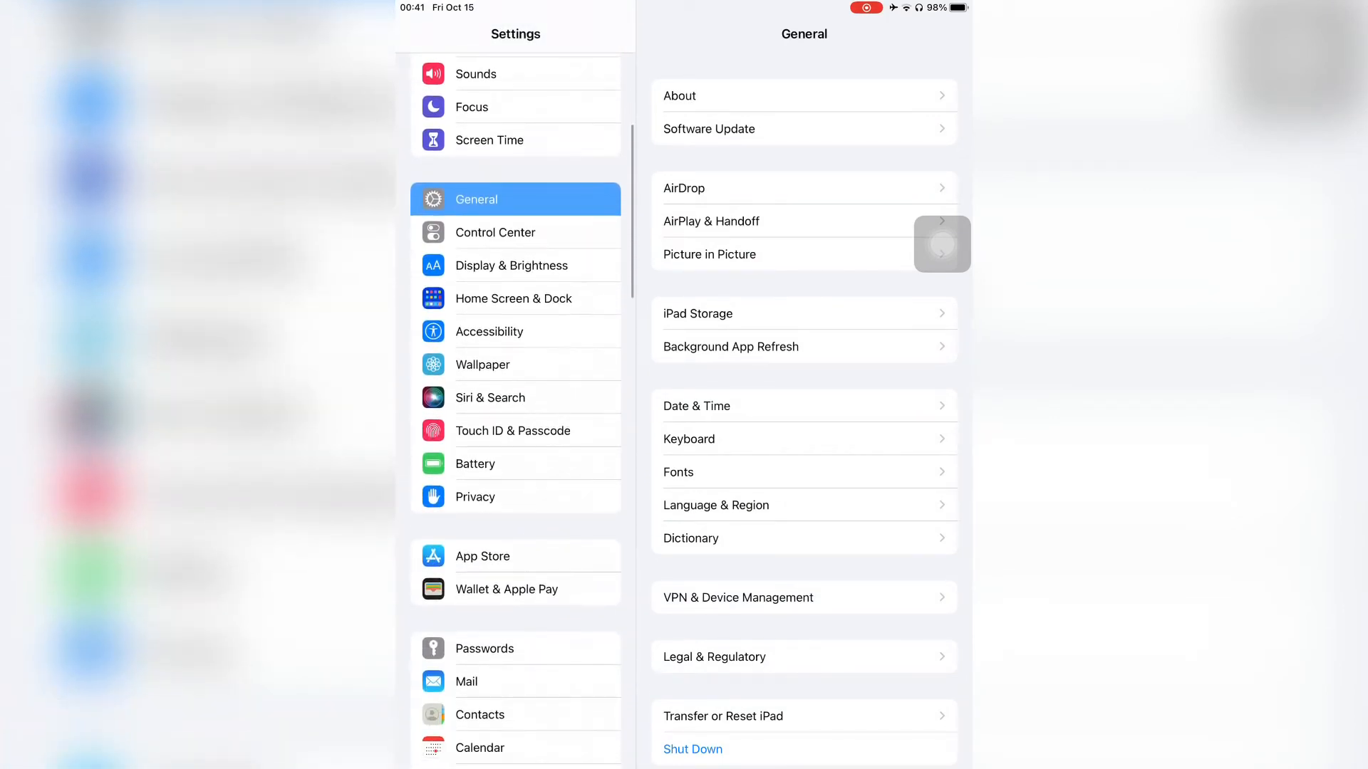
Open Control Center settings and scroll down to the More Controls list.
{"action": "left_click", "coordinate": [495, 232]}
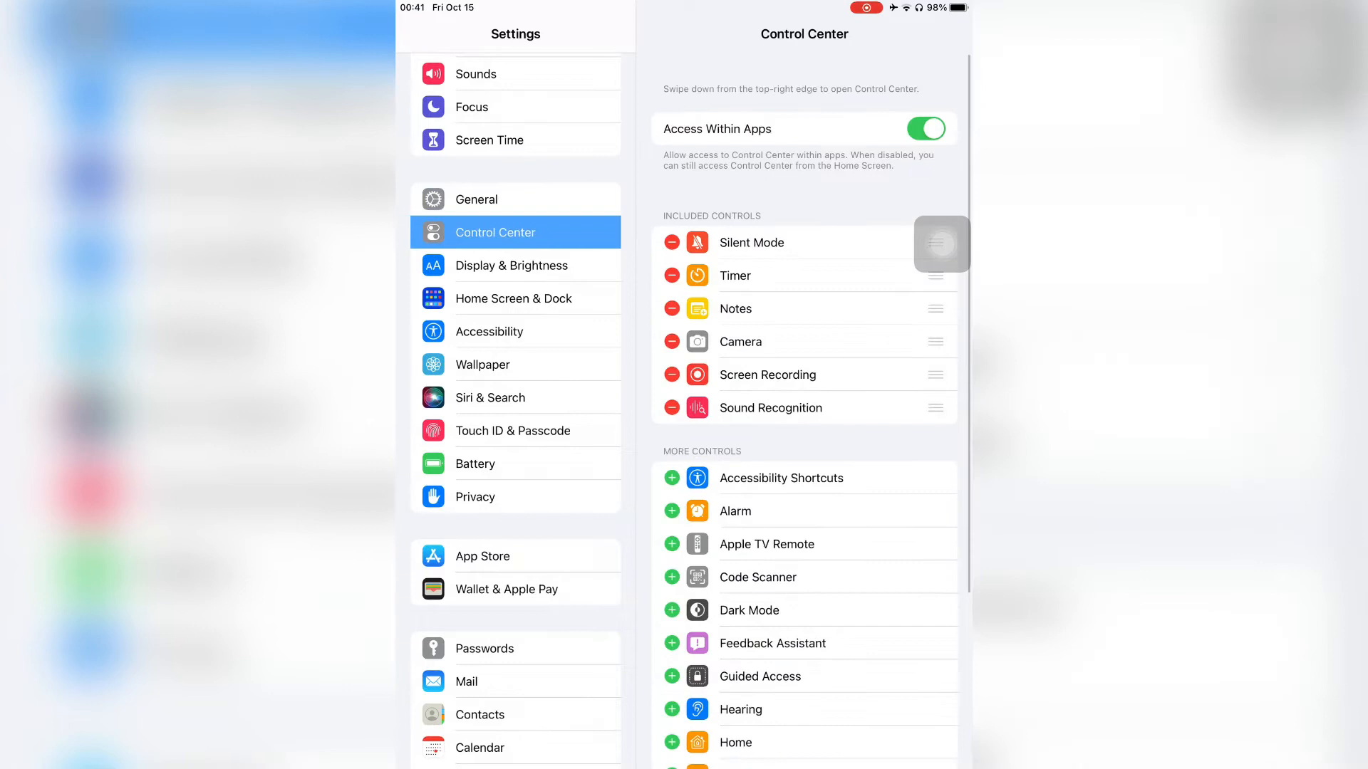
{"action": "scroll", "scroll_direction": "down", "scroll_amount": 3}
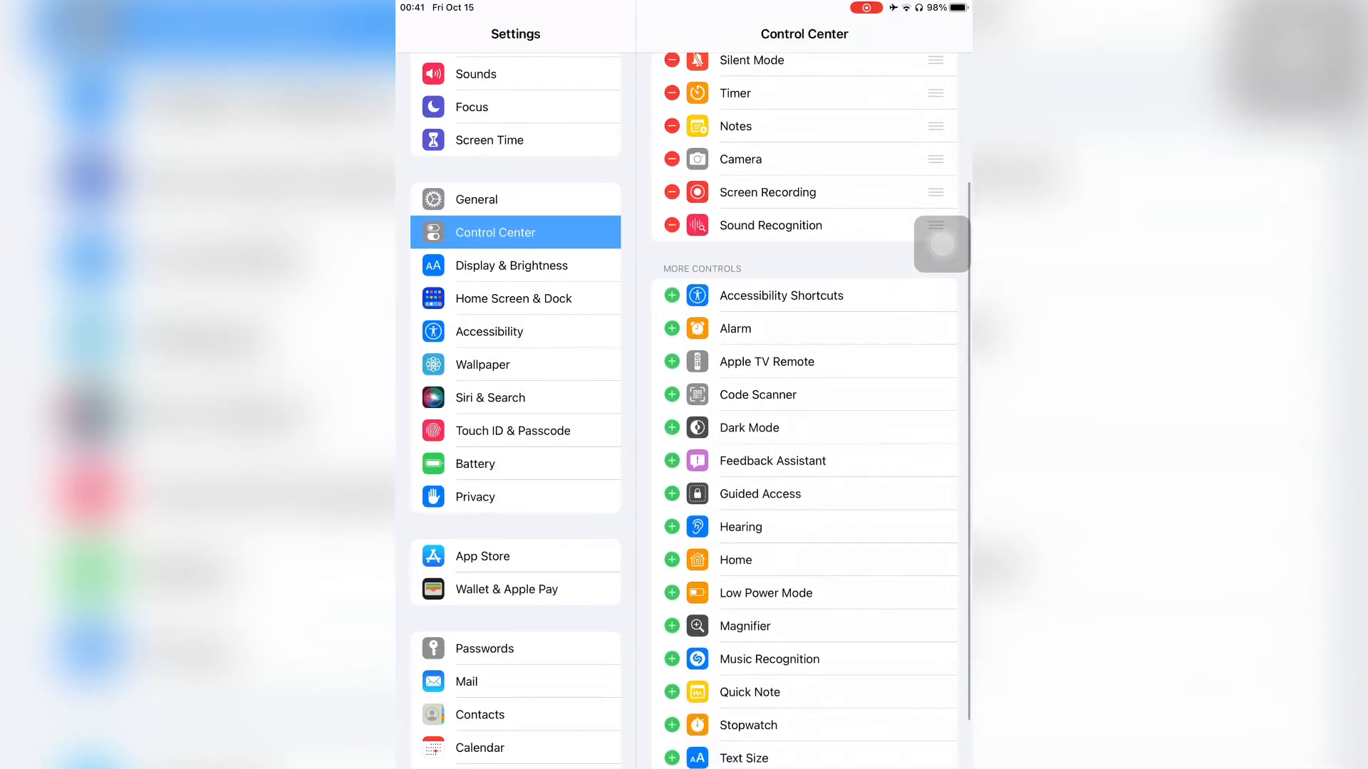
{"action": "scroll", "scroll_direction": "down", "scroll_amount": 3}
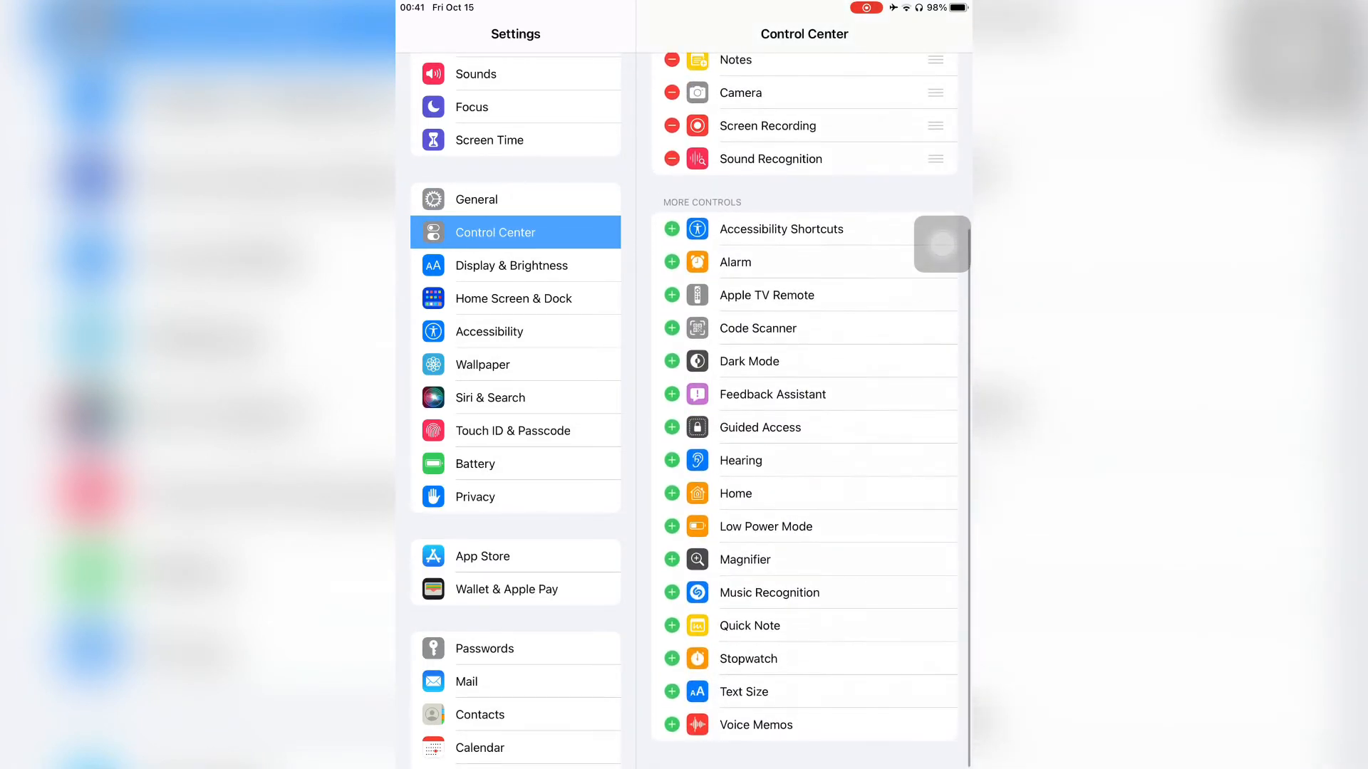